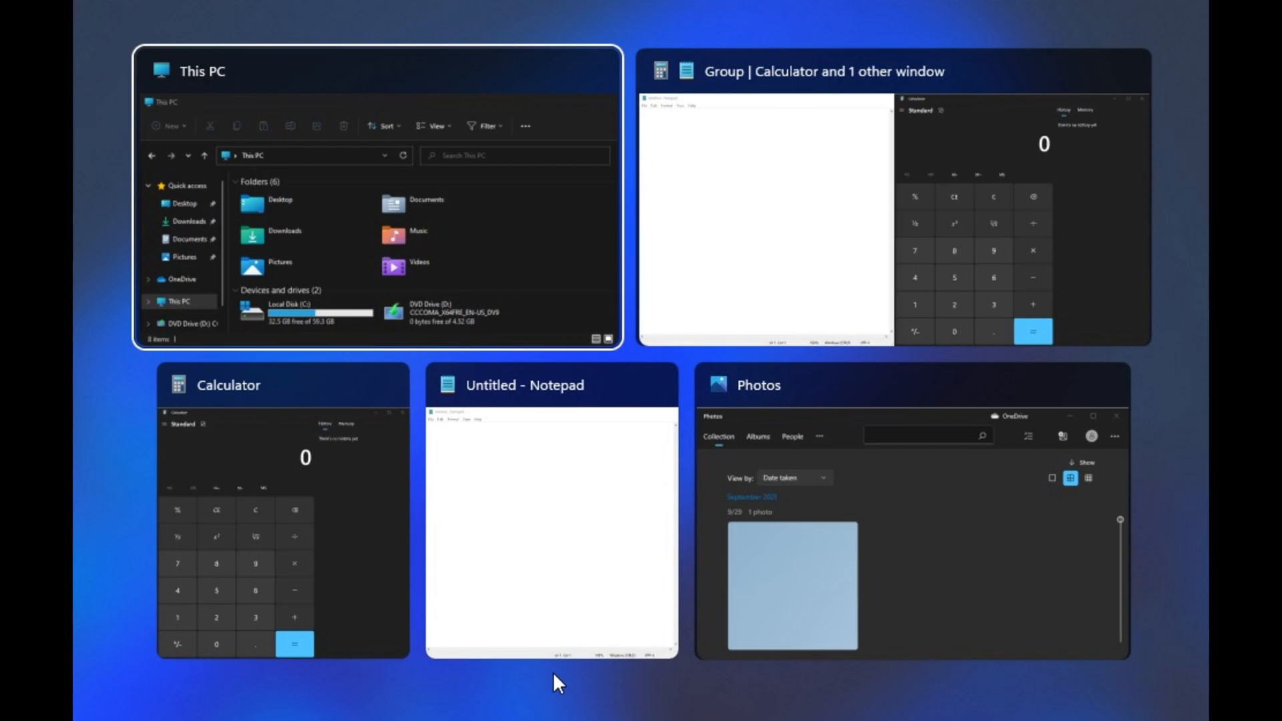
# Show the Task View overview of all open windows and the Calculator–Notepad snap group.
pyautogui.click(449, 702)
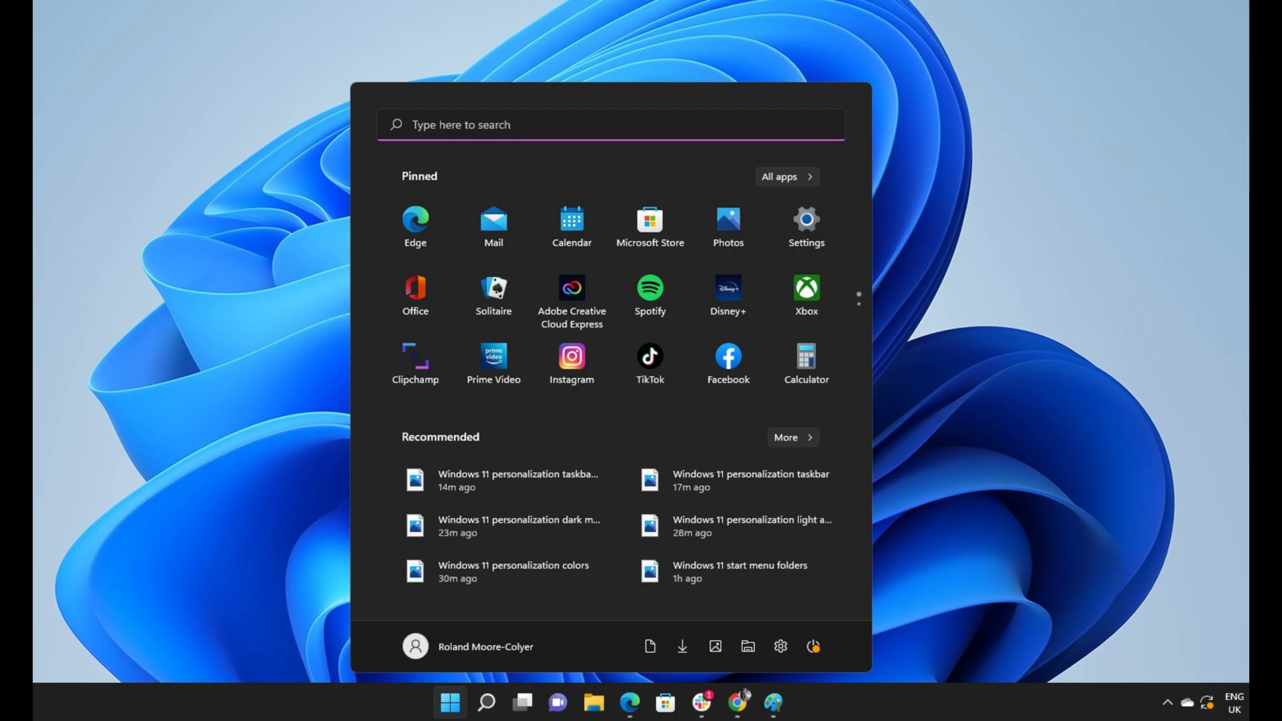
# Launch Settings from Start and reach System > Power > Energy recommendations.
pyautogui.click(806, 219)
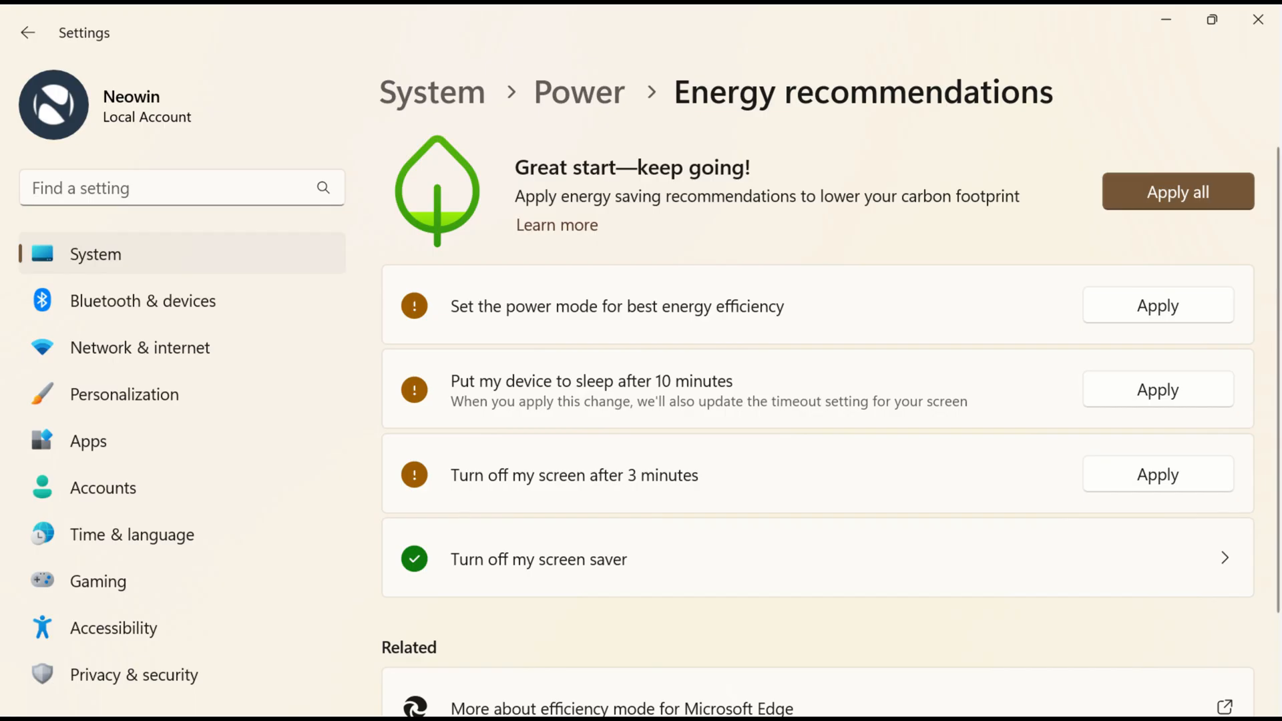